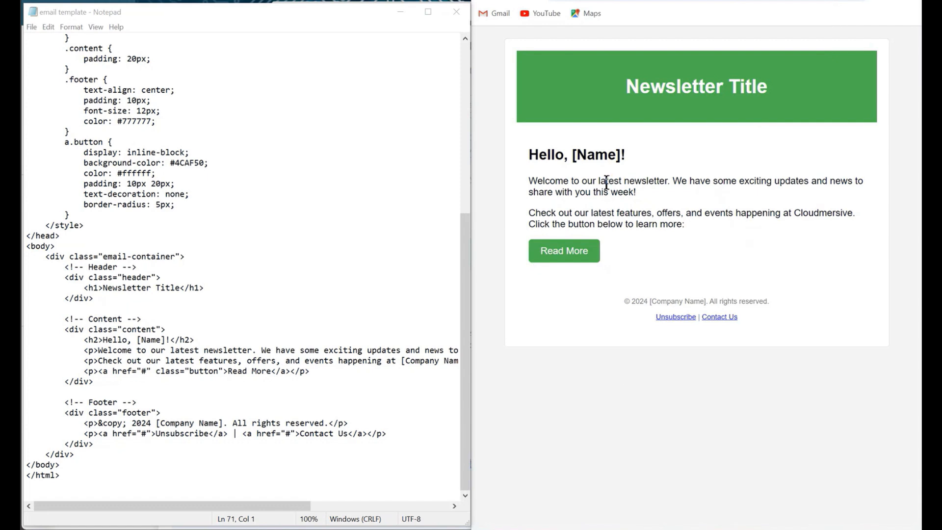
Review the template's Hello, [Name]! placeholder, then switch to the Power Automate home page.
{"action": "double_click", "coordinate": [575, 154]}
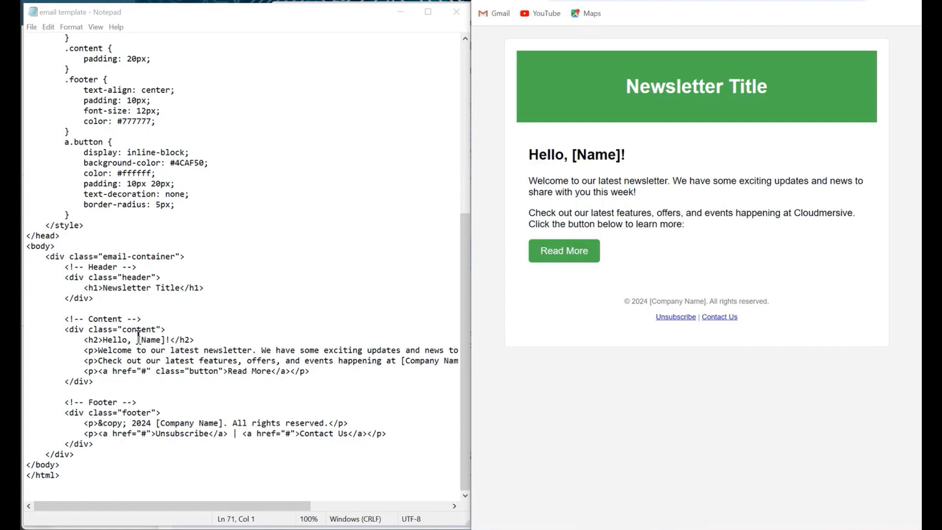
{"action": "double_click", "coordinate": [150, 340]}
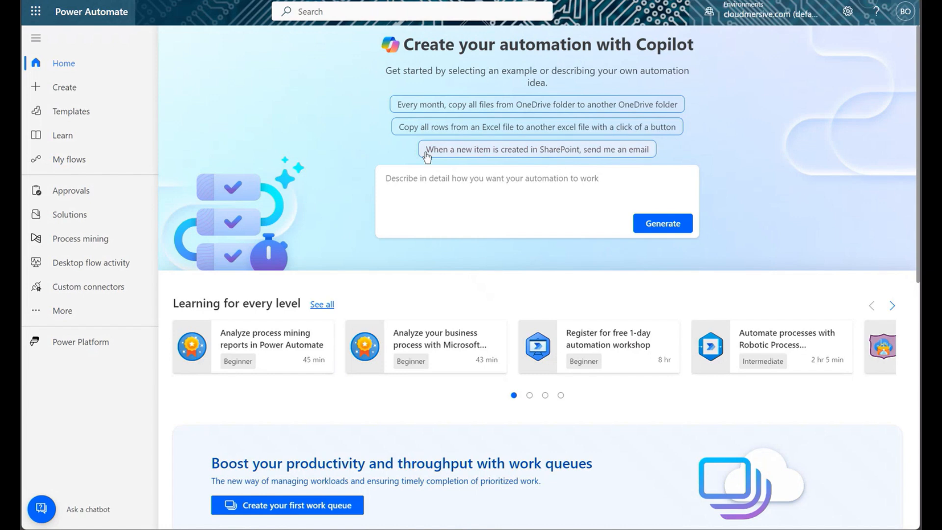
Create an instant cloud flow using the 'Manually trigger a flow' trigger.
{"action": "left_click", "coordinate": [64, 86]}
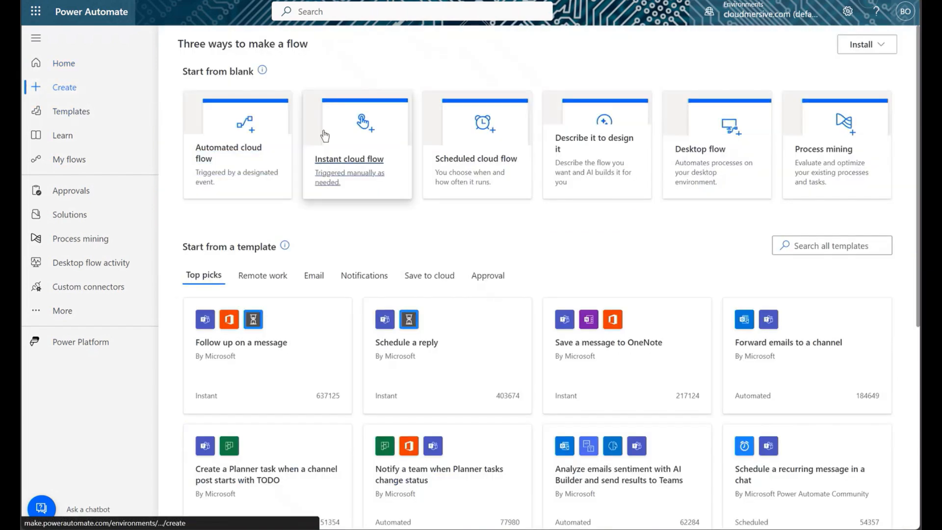
{"action": "left_click", "coordinate": [357, 147]}
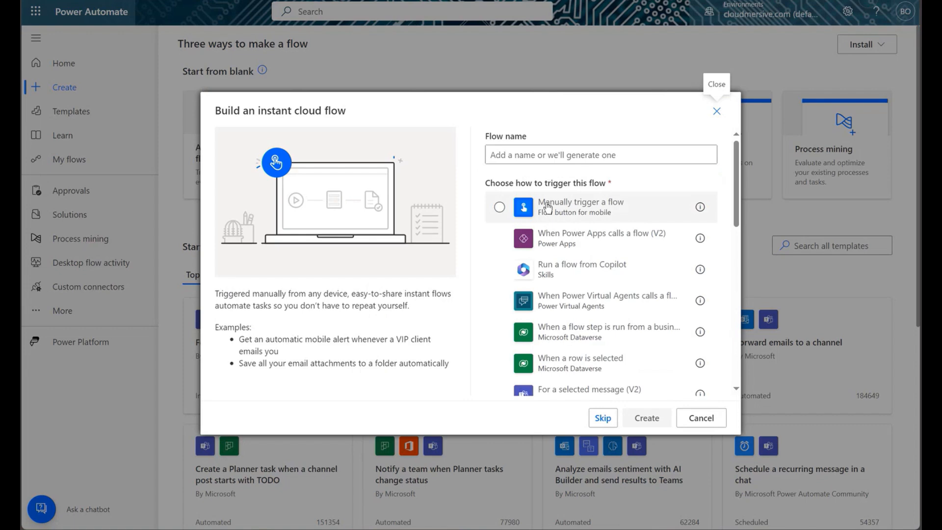
{"action": "left_click", "coordinate": [499, 206]}
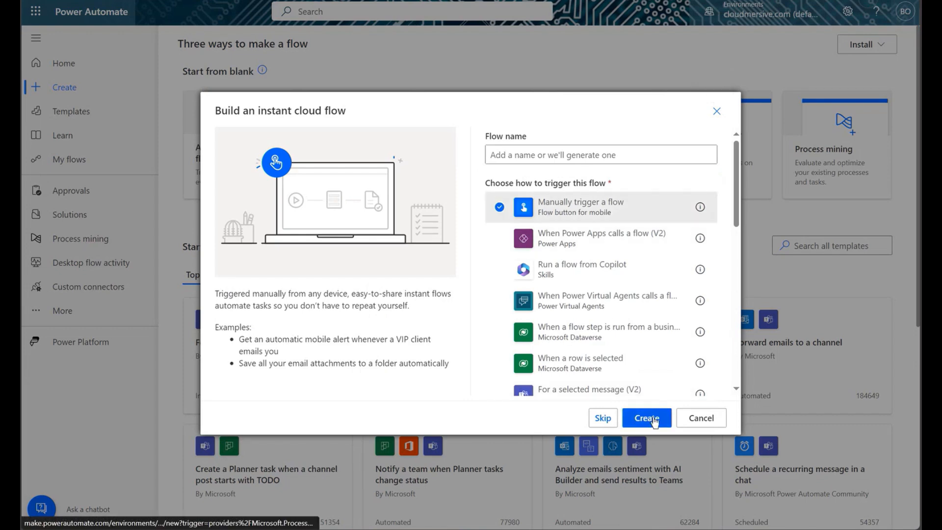
{"action": "left_click", "coordinate": [646, 417]}
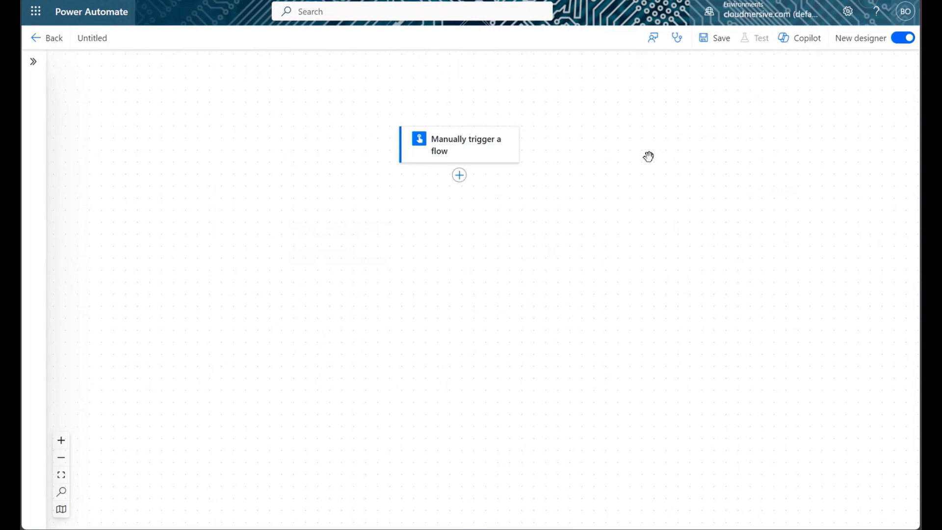
{"action": "mouse_move", "coordinate": [648, 252]}
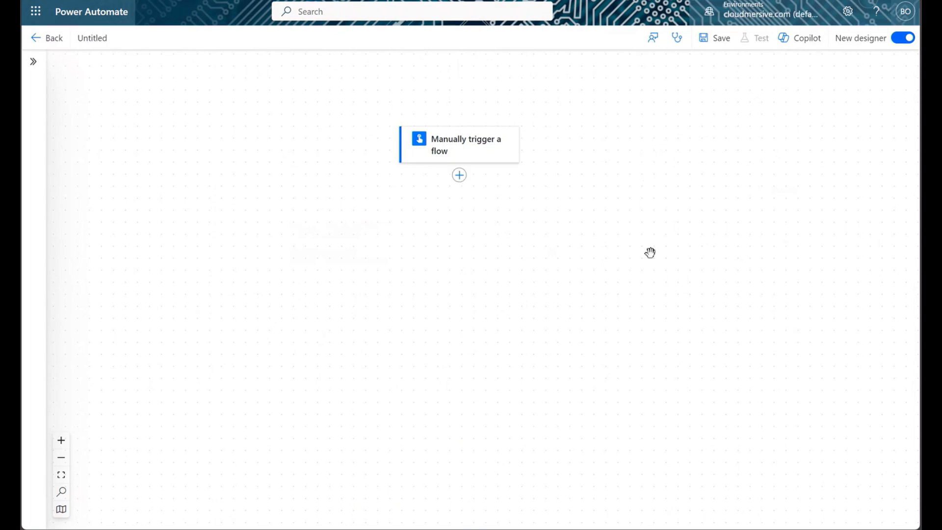
{"action": "mouse_move", "coordinate": [537, 195]}
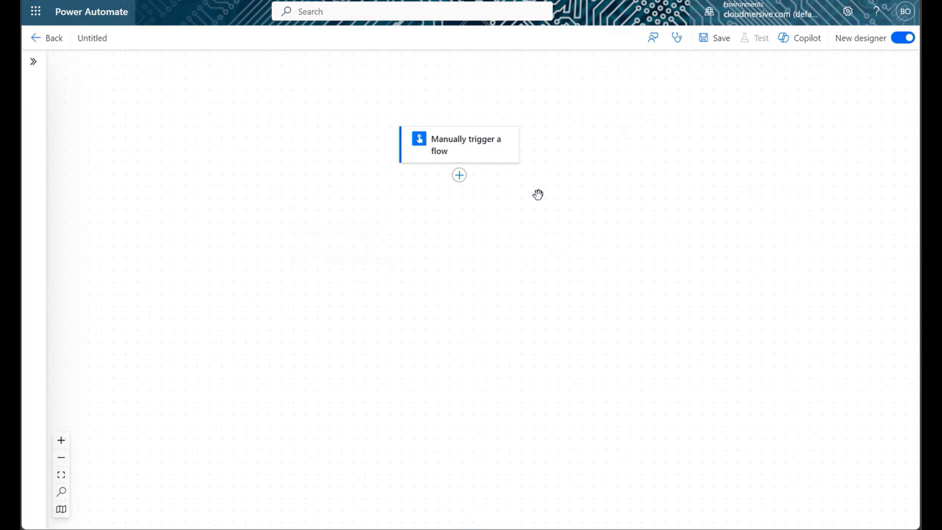
{"action": "mouse_move", "coordinate": [598, 194]}
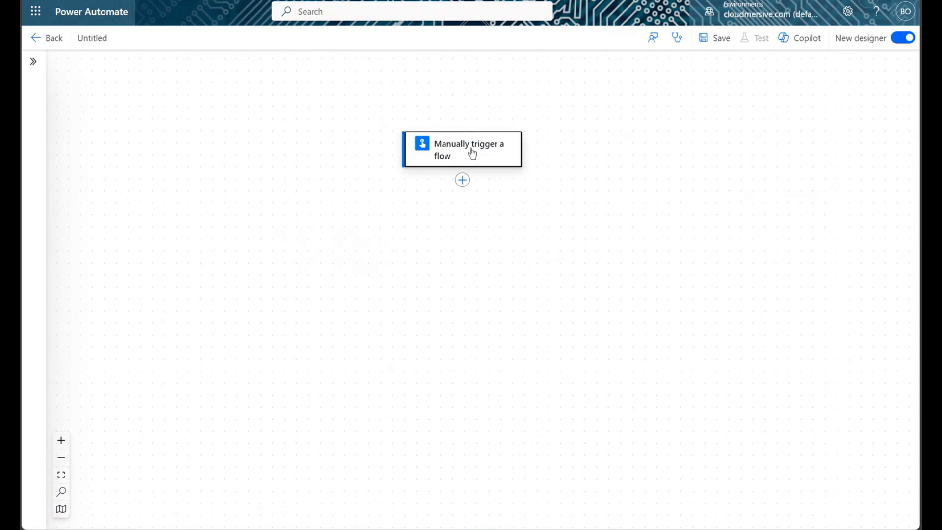
Add a Text input named 'Recipient Name' to the manual trigger.
{"action": "left_click", "coordinate": [468, 149]}
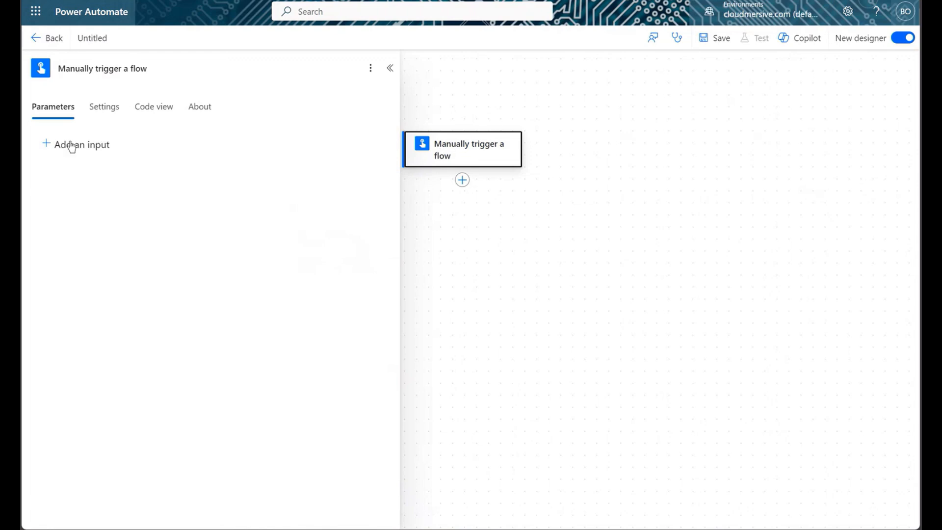
{"action": "left_click", "coordinate": [76, 145]}
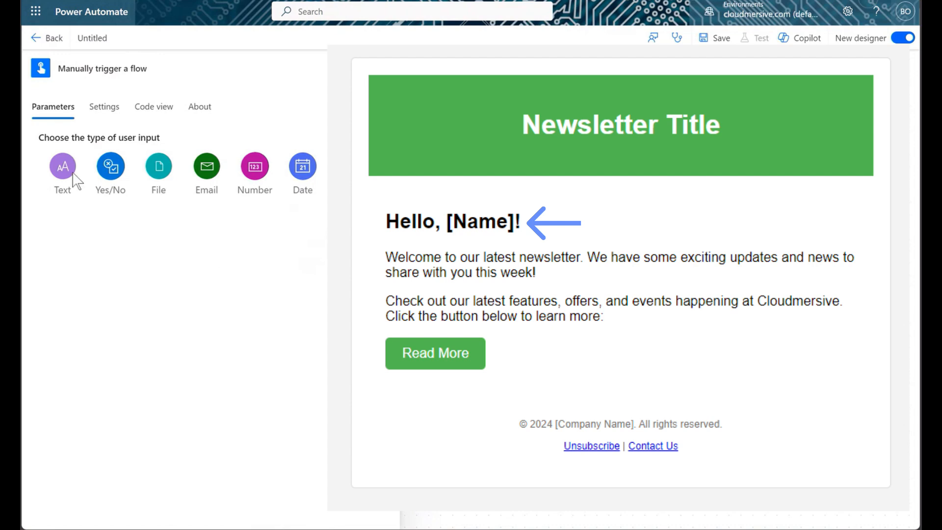
{"action": "left_click", "coordinate": [62, 166]}
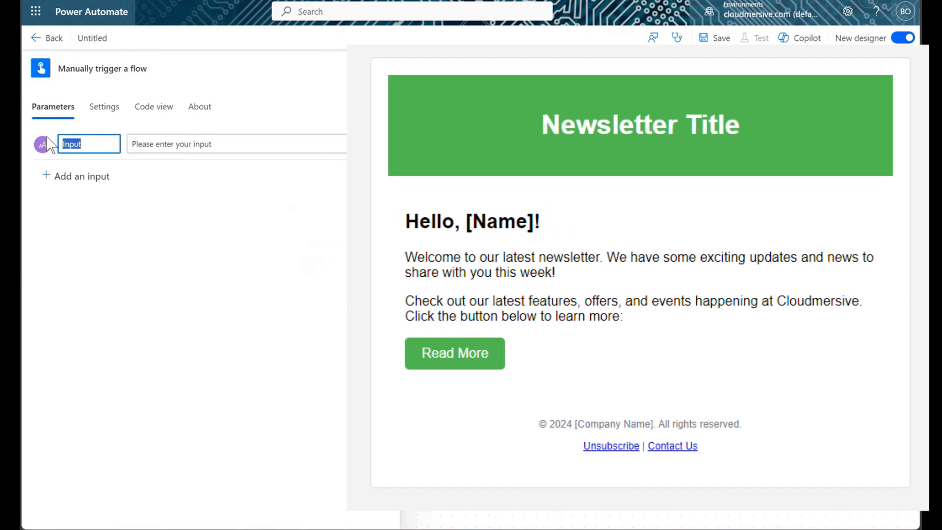
{"action": "type", "text": "Recipient Name"}
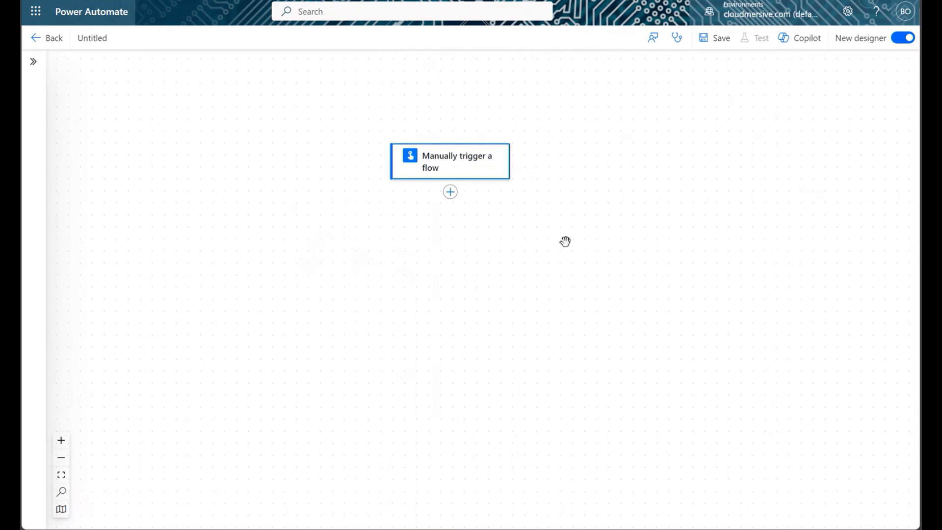
Add a Get file content step reading Sample Files/email template.html.
{"action": "left_click", "coordinate": [450, 192]}
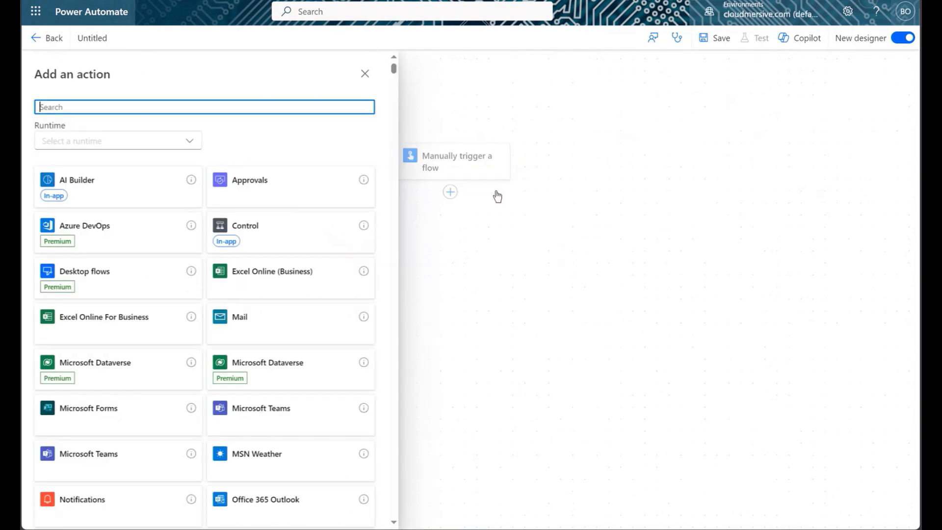
{"action": "type", "text": "get file content"}
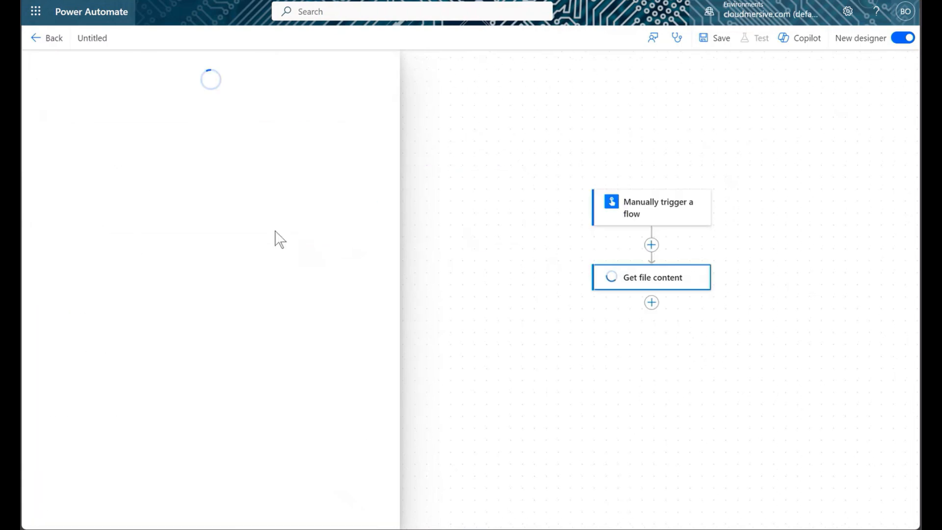
{"action": "left_click", "coordinate": [381, 156]}
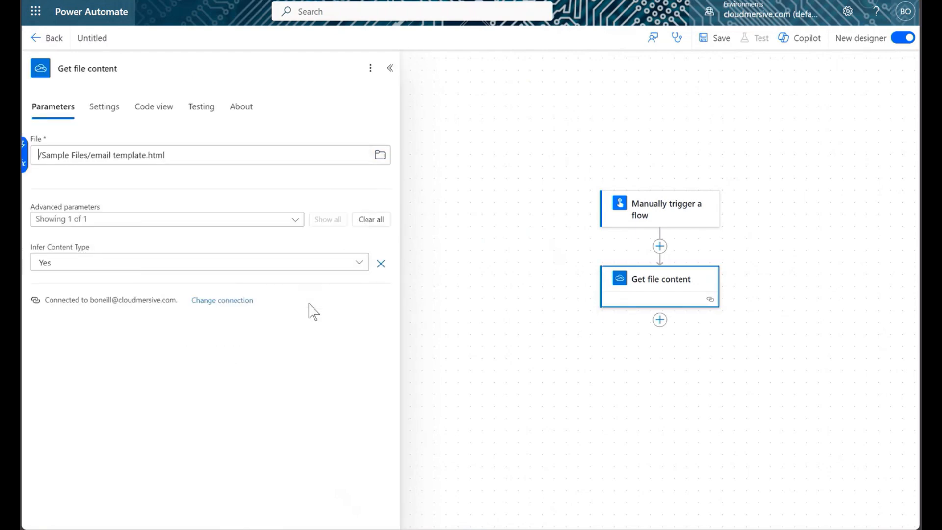
{"action": "left_click", "coordinate": [389, 67]}
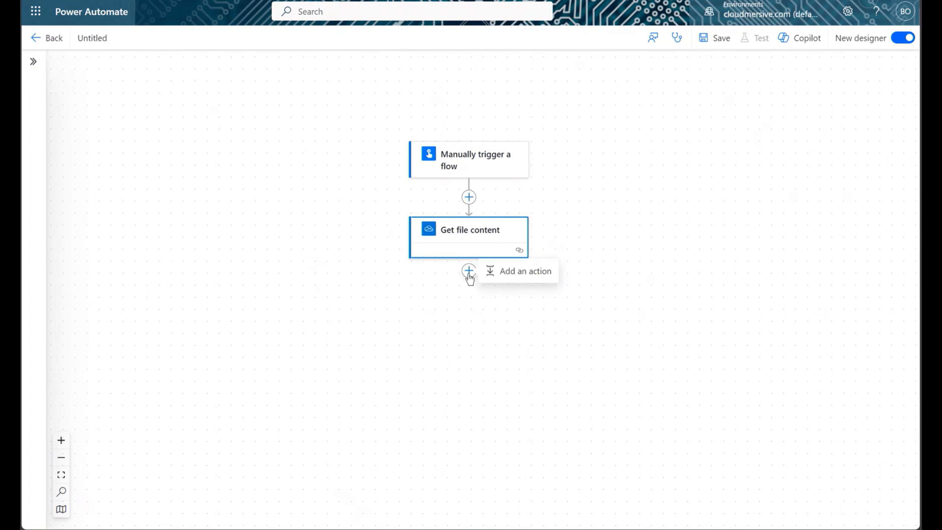
Search Cloudmersive File Processing actions for 'replace a string in text'.
{"action": "left_click", "coordinate": [469, 271]}
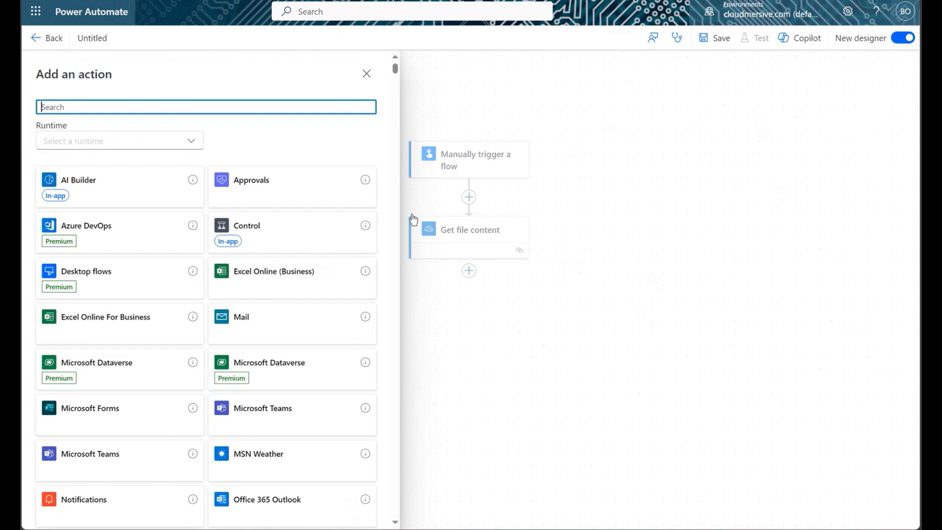
{"action": "type", "text": "Cloudmersive"}
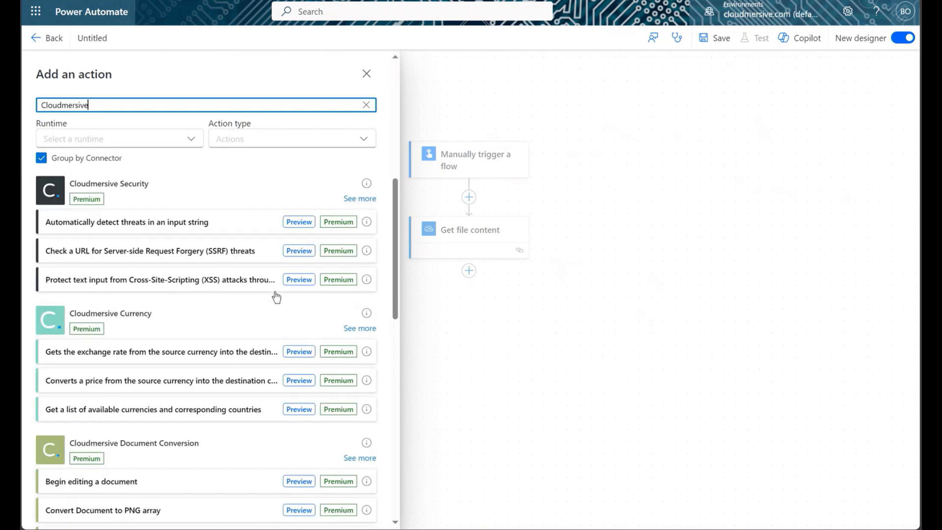
{"action": "scroll", "scroll_direction": "down", "scroll_amount": 3}
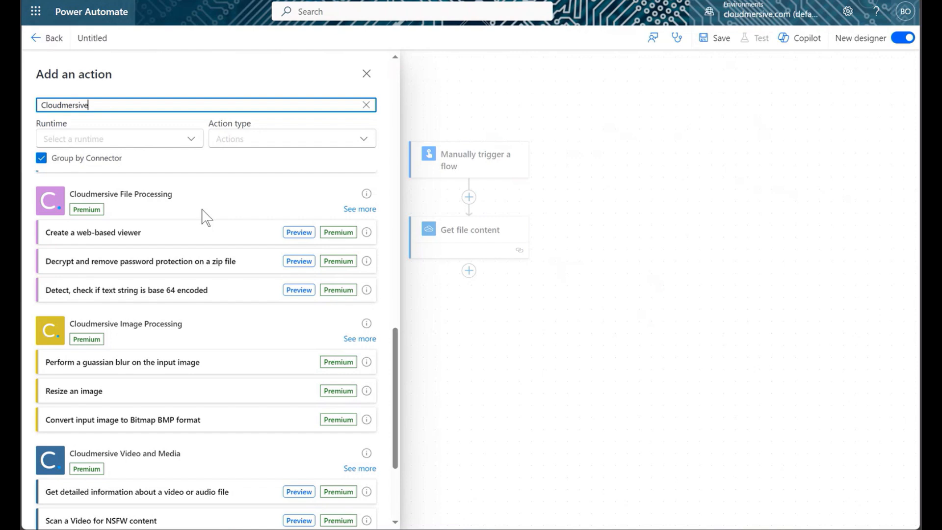
{"action": "mouse_move", "coordinate": [209, 244]}
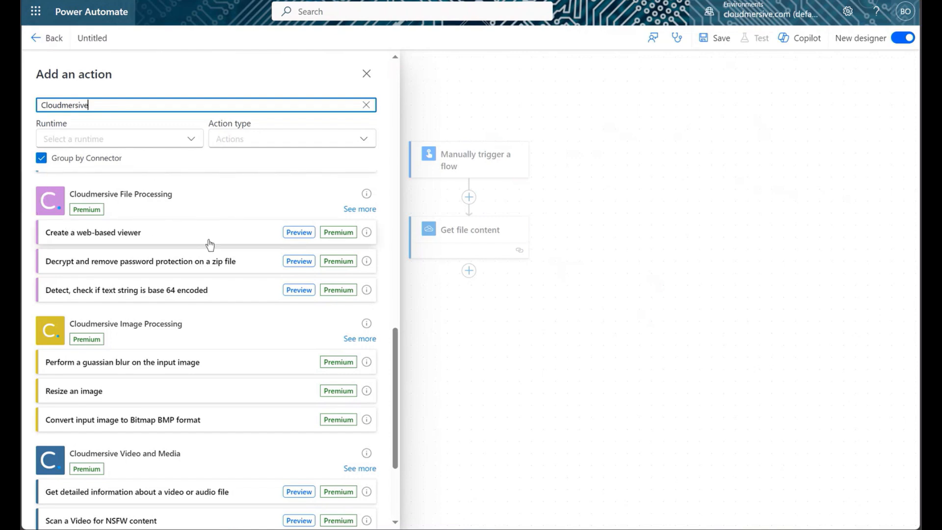
{"action": "mouse_move", "coordinate": [280, 287]}
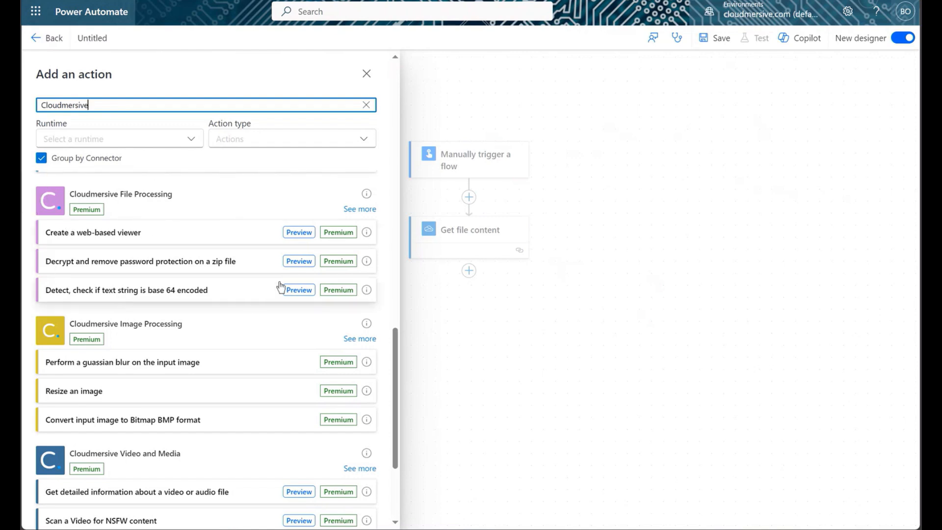
{"action": "left_click", "coordinate": [360, 209]}
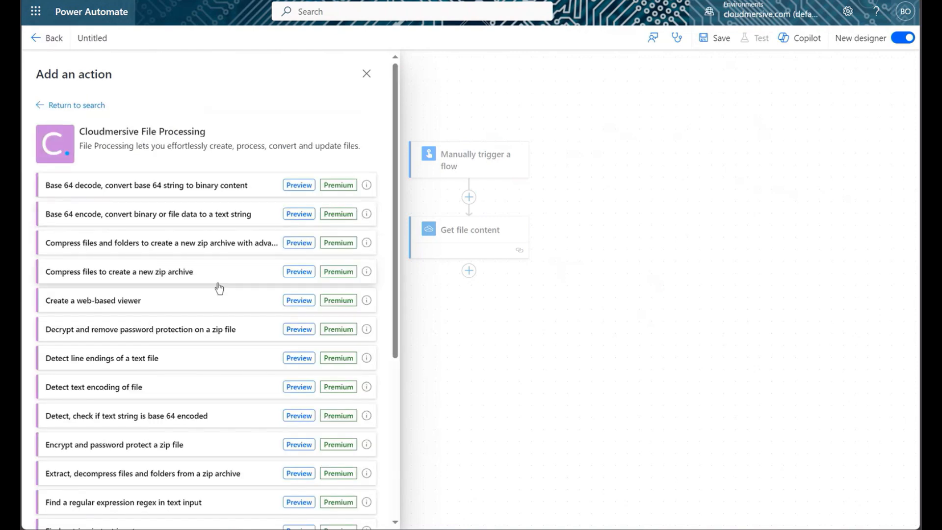
{"action": "mouse_move", "coordinate": [222, 294]}
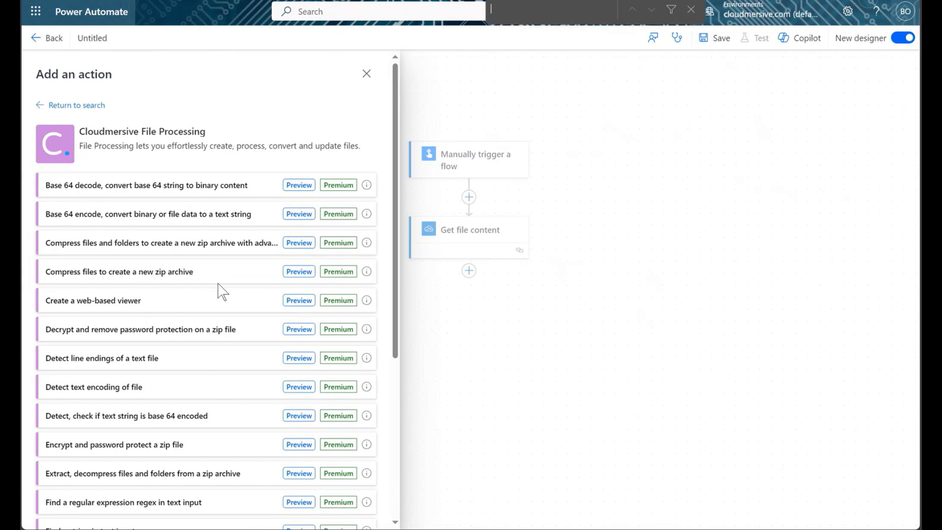
{"action": "type", "text": "replace a string in t"}
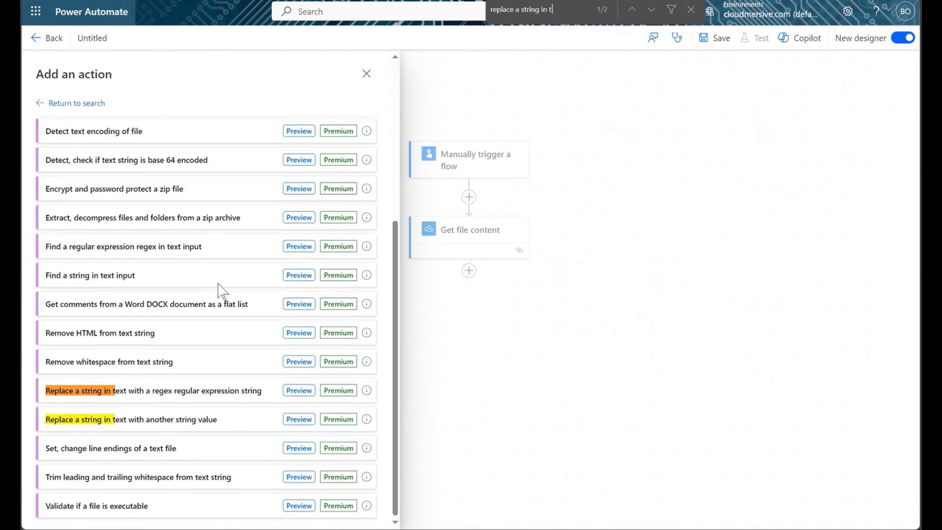
{"action": "type", "text": "ext"}
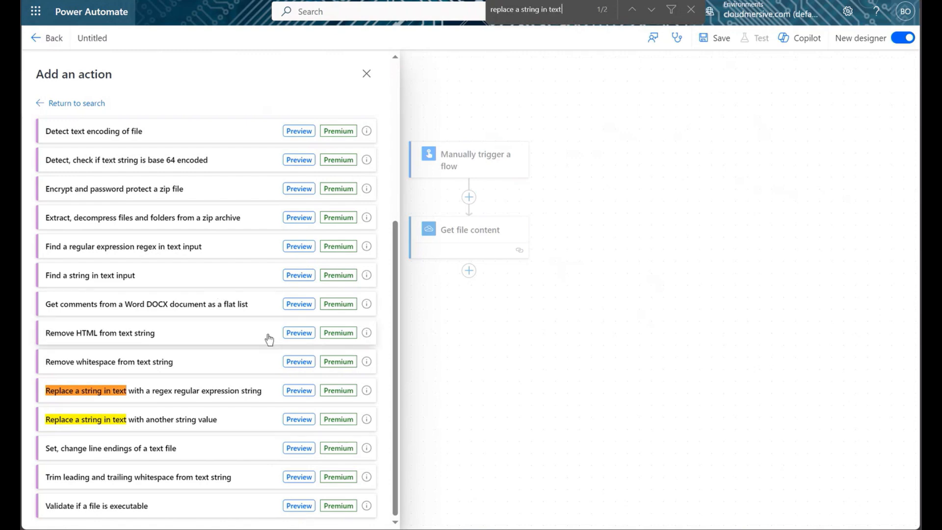
{"action": "mouse_move", "coordinate": [204, 423]}
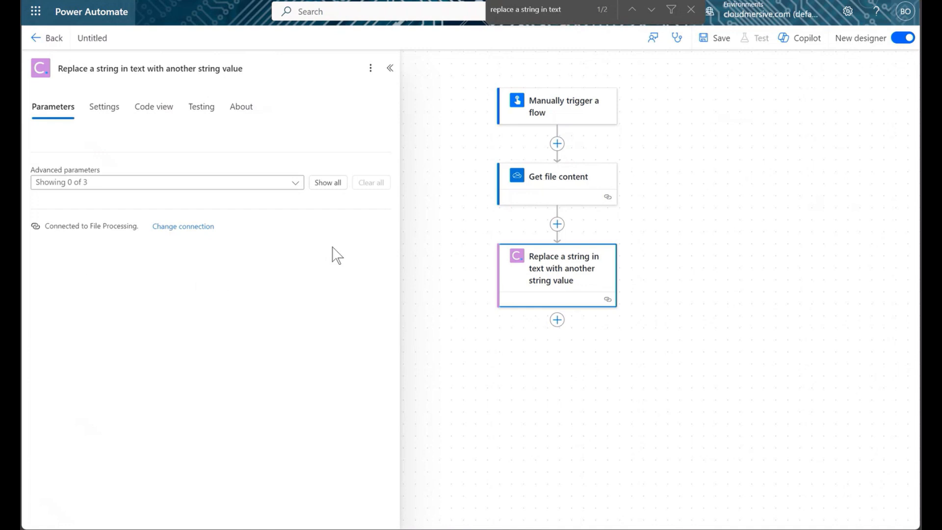
{"action": "mouse_move", "coordinate": [335, 230]}
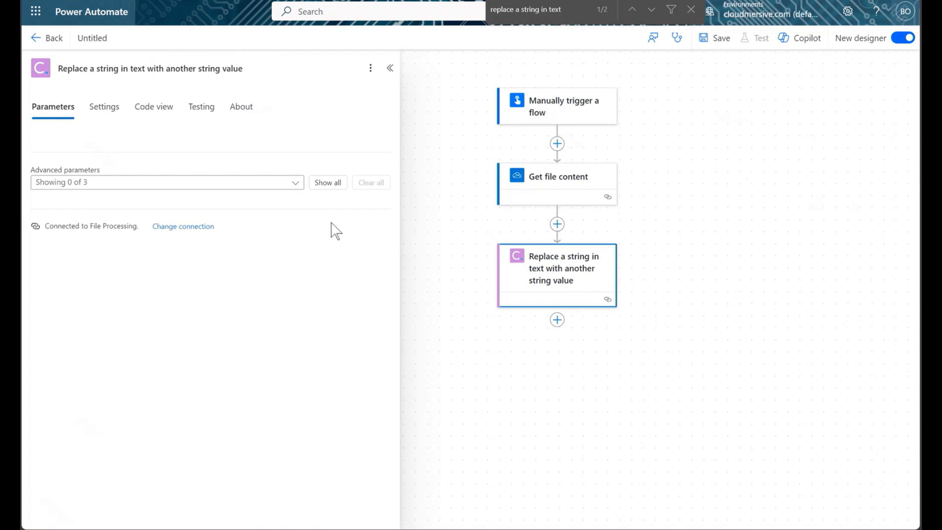
Set TextContent to File content, TargetString to [Name], and ReplaceWithString to Recipient Name.
{"action": "left_click", "coordinate": [327, 183]}
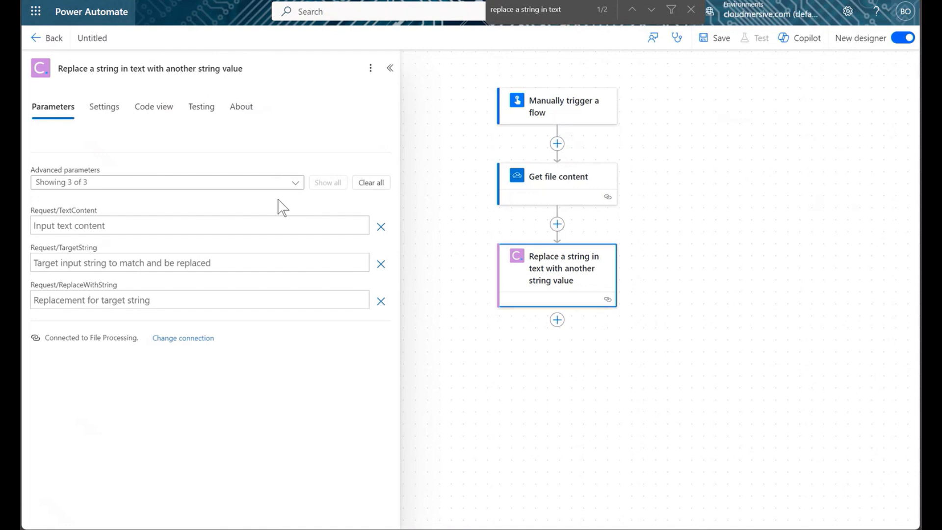
{"action": "left_click", "coordinate": [199, 225]}
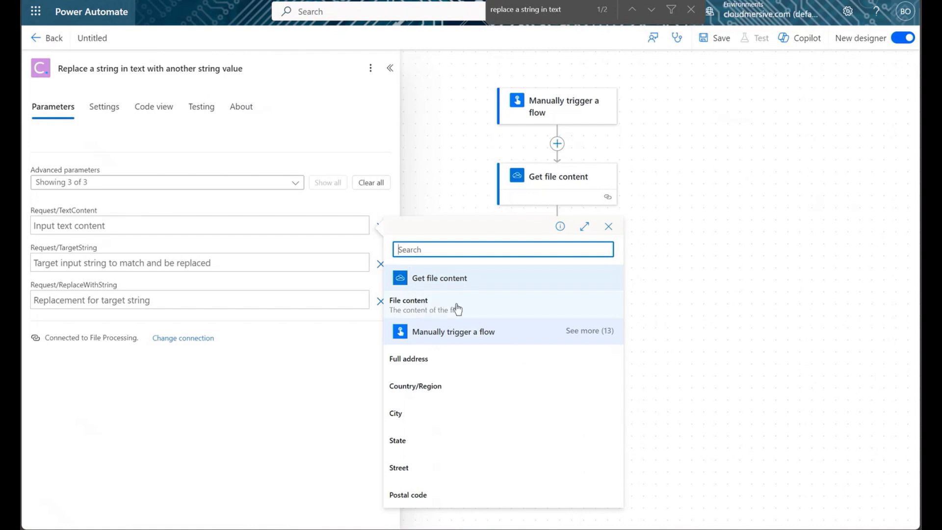
{"action": "left_click", "coordinate": [408, 305]}
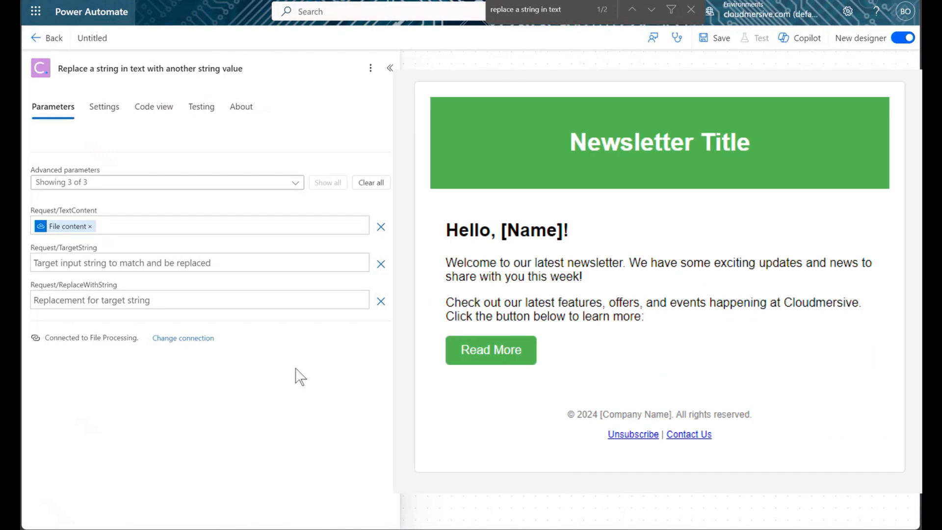
{"action": "left_click", "coordinate": [202, 262]}
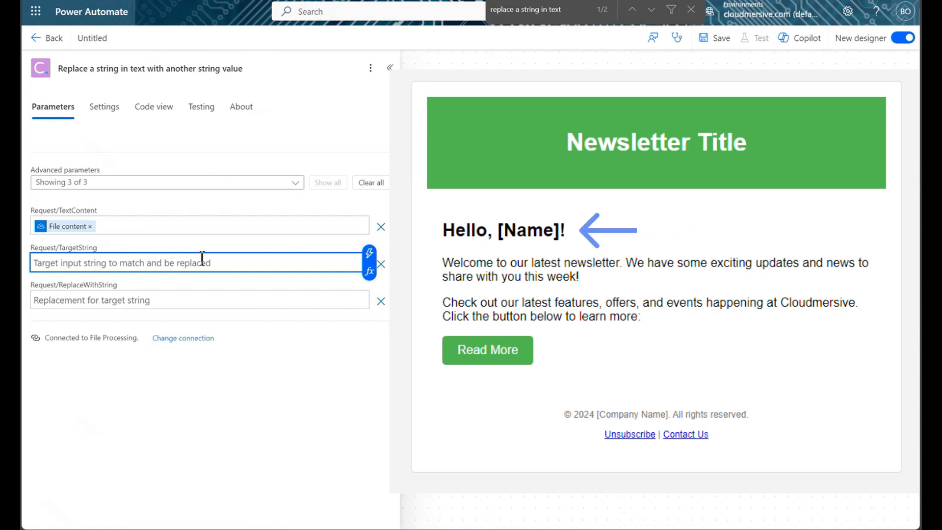
{"action": "type", "text": "["}
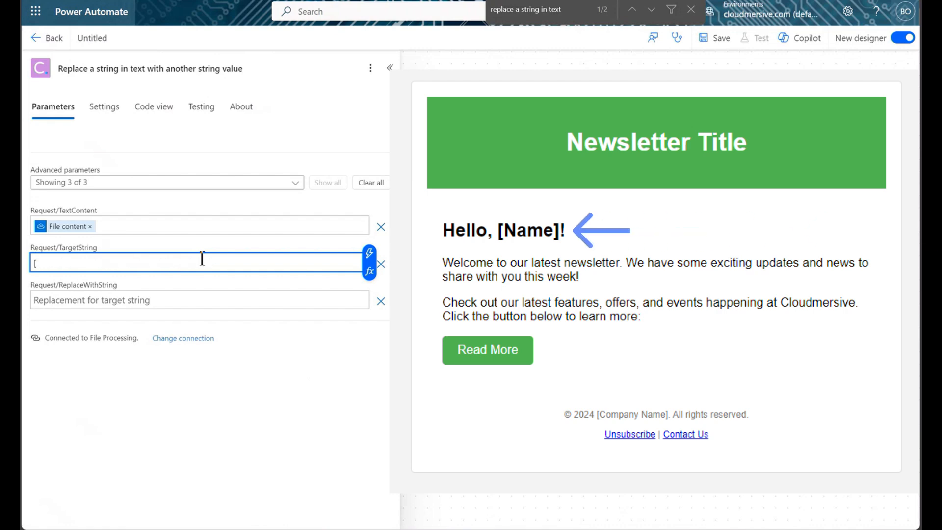
{"action": "type", "text": "Name]"}
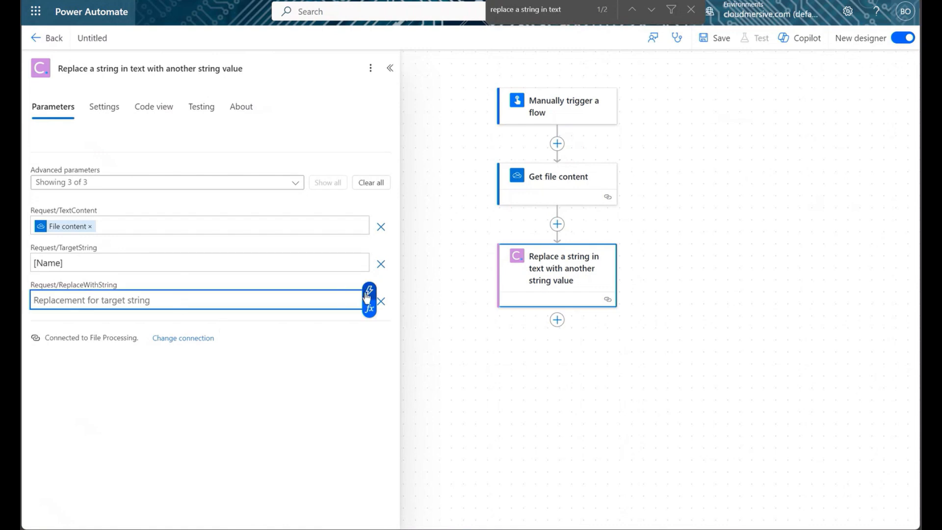
{"action": "left_click", "coordinate": [370, 289]}
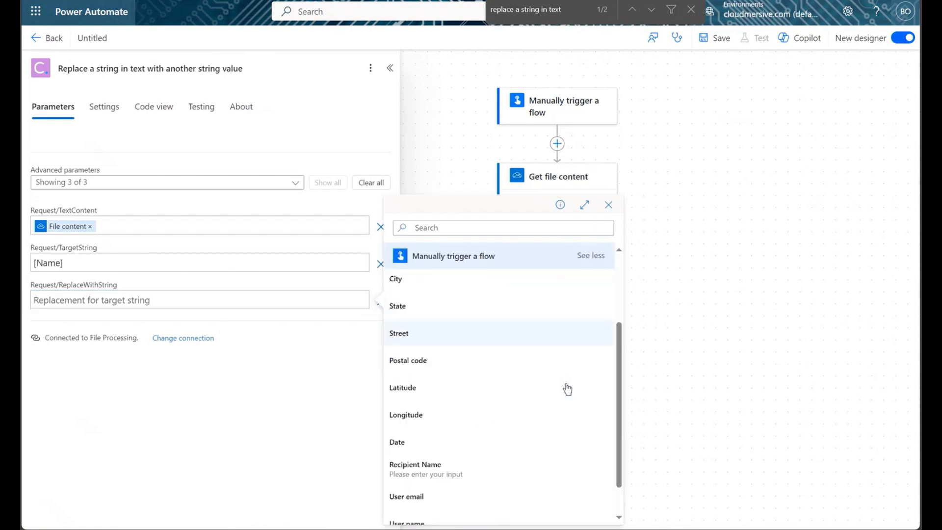
{"action": "left_click", "coordinate": [414, 465]}
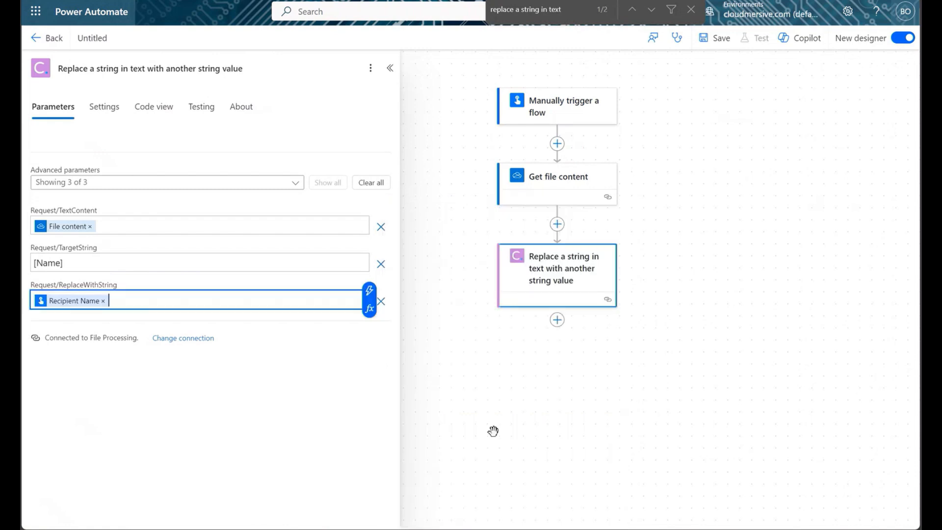
{"action": "left_click", "coordinate": [337, 409]}
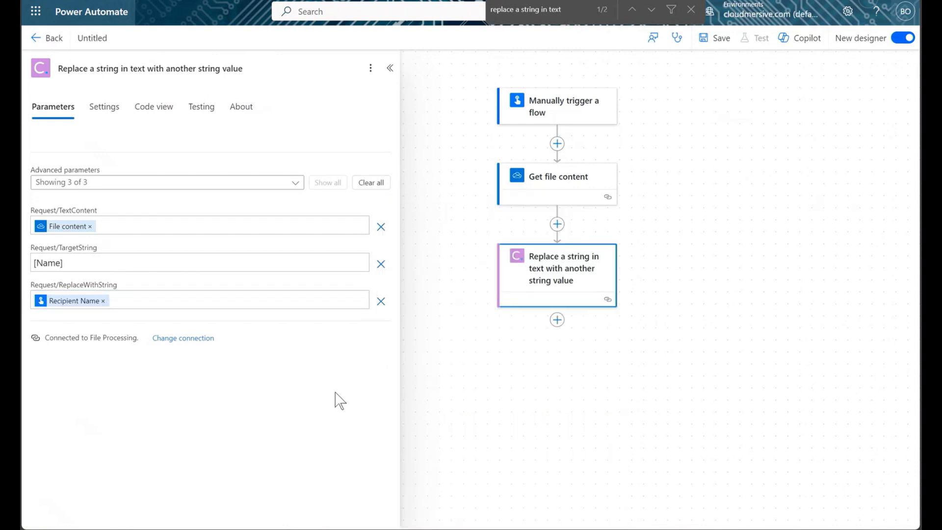
{"action": "mouse_move", "coordinate": [557, 319]}
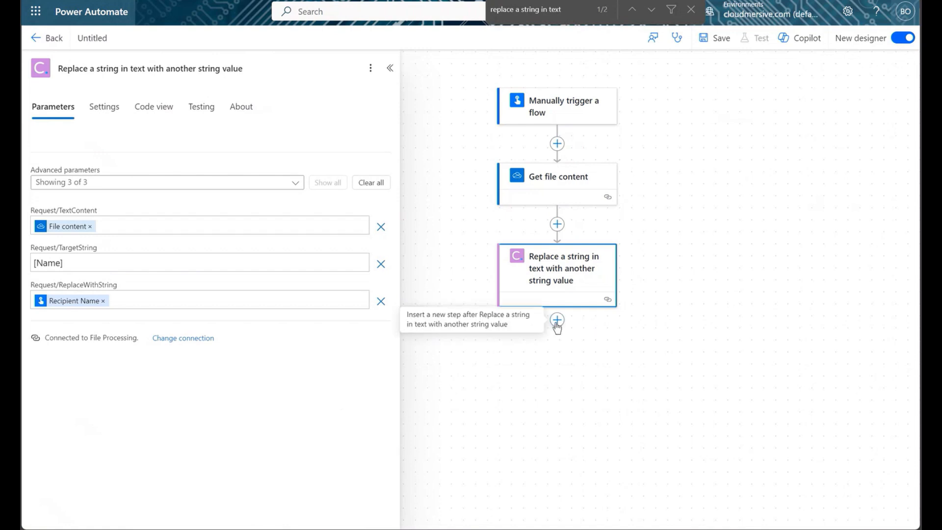
Close and reopen the add-action pane below the replace-string step.
{"action": "left_click", "coordinate": [557, 320]}
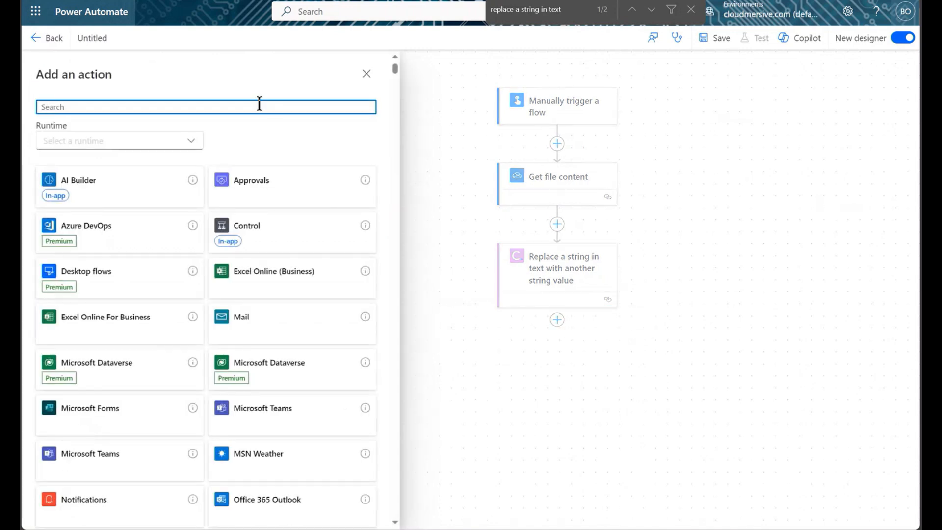
{"action": "type", "text": "cloudmersive"}
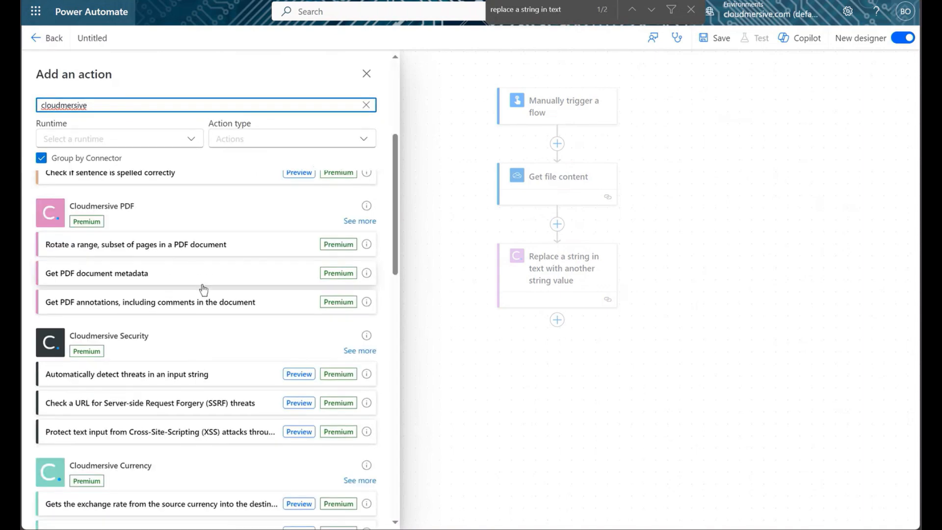
{"action": "scroll", "scroll_direction": "down", "scroll_amount": 3}
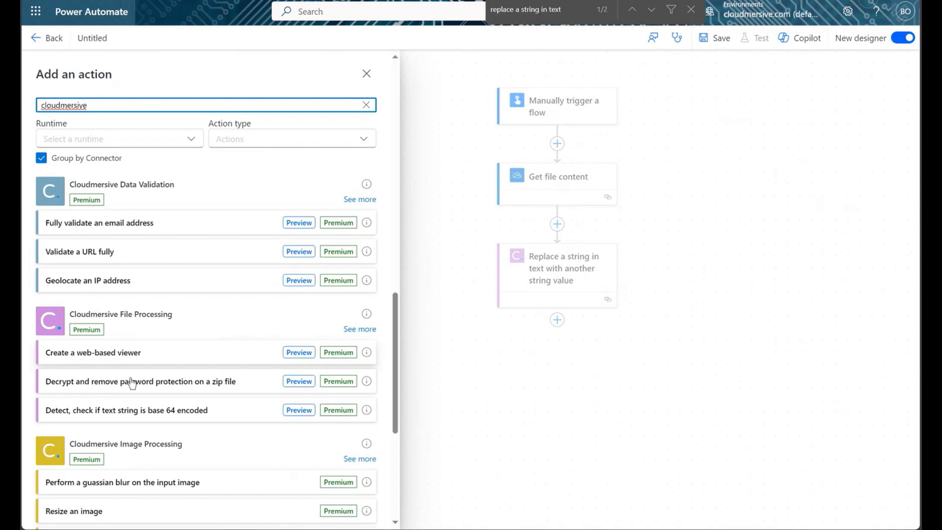
{"action": "left_click", "coordinate": [366, 73]}
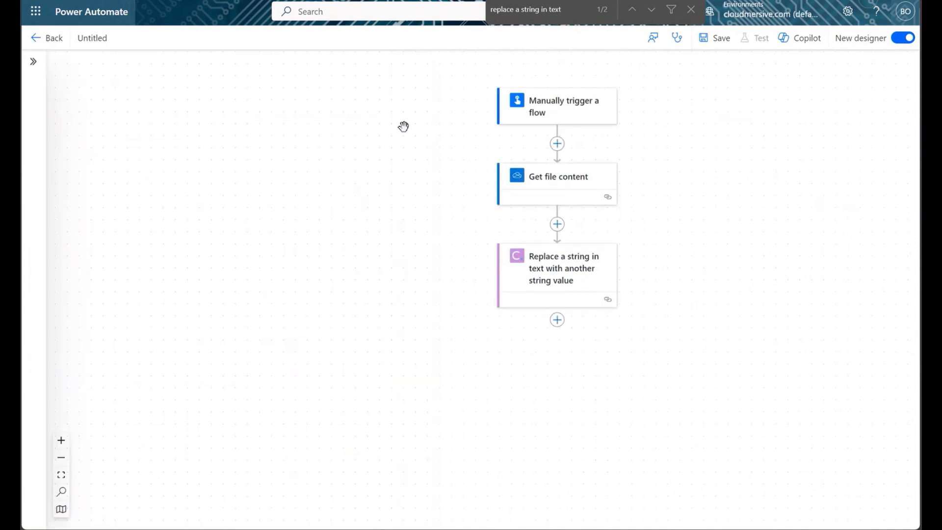
{"action": "left_click_drag", "start_coordinate": [404, 126], "coordinate": [488, 412]}
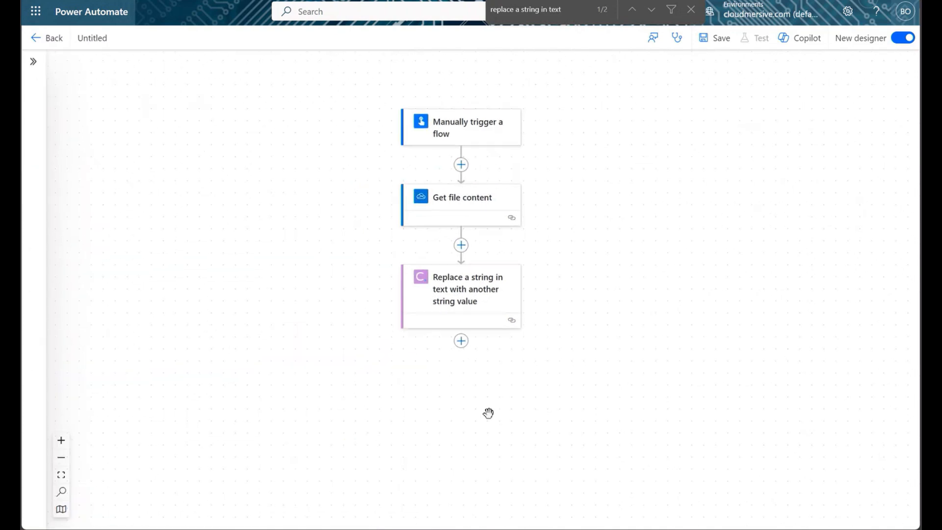
{"action": "left_click", "coordinate": [461, 340]}
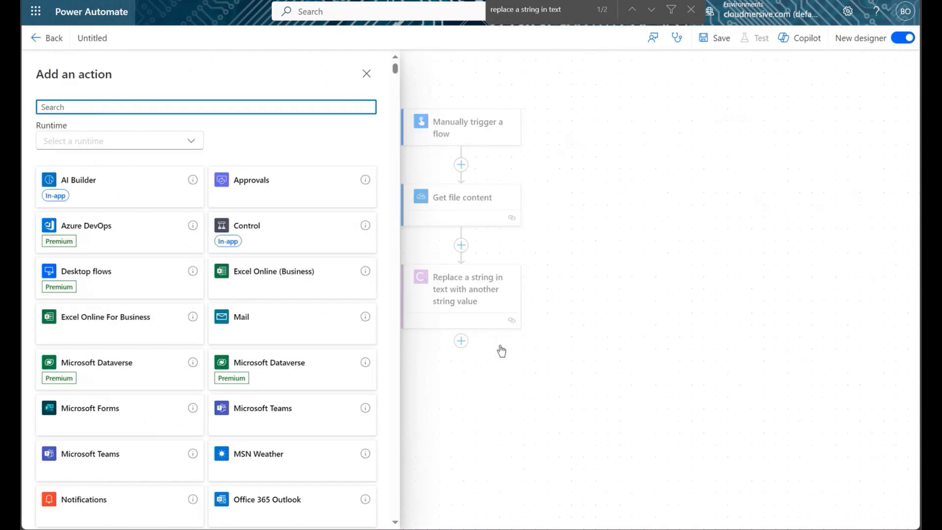
Add the Office 365 Outlook Send an email (V2) action.
{"action": "type", "text": "sed"}
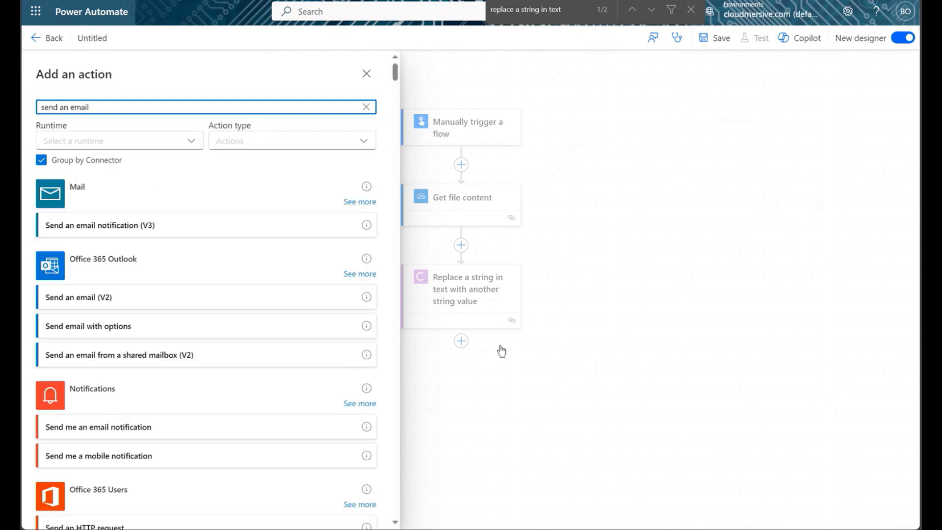
{"action": "mouse_move", "coordinate": [111, 304]}
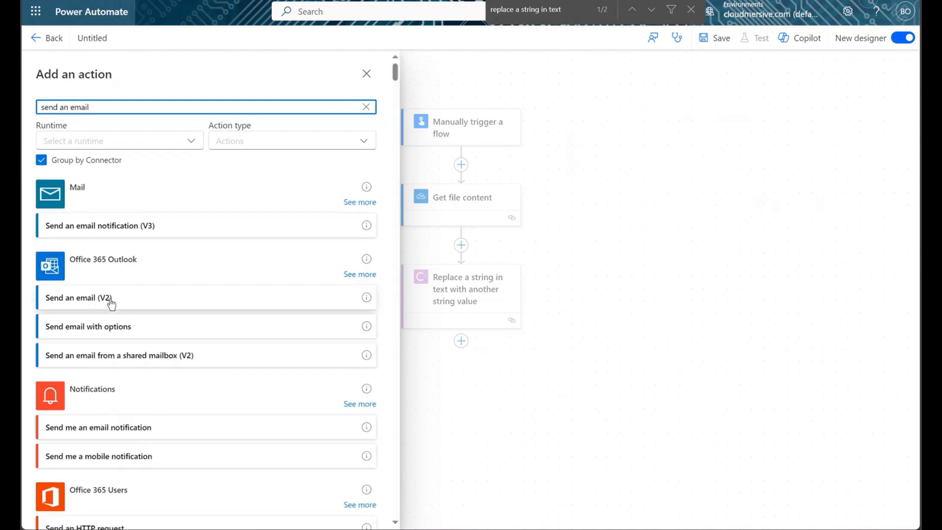
{"action": "left_click", "coordinate": [99, 298]}
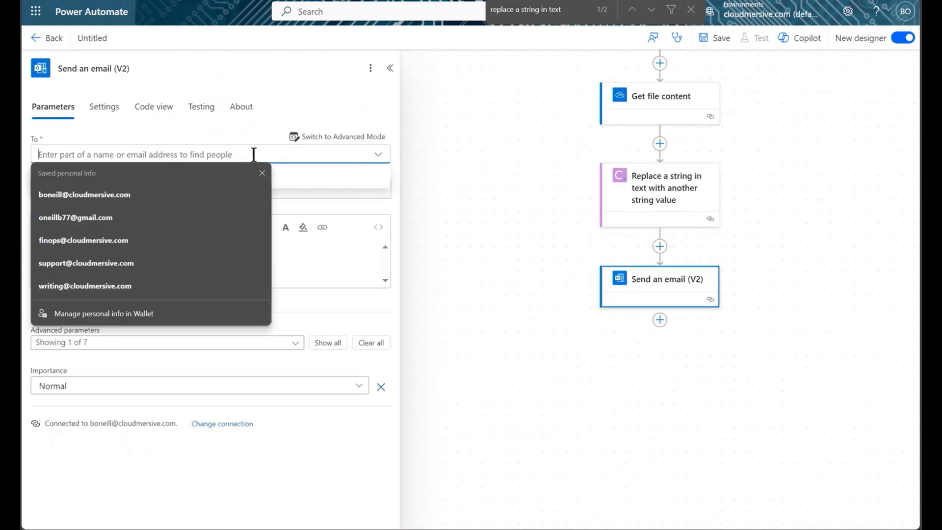
Set the email subject to 'test email' and the body to the replaced text content.
{"action": "left_click", "coordinate": [84, 194]}
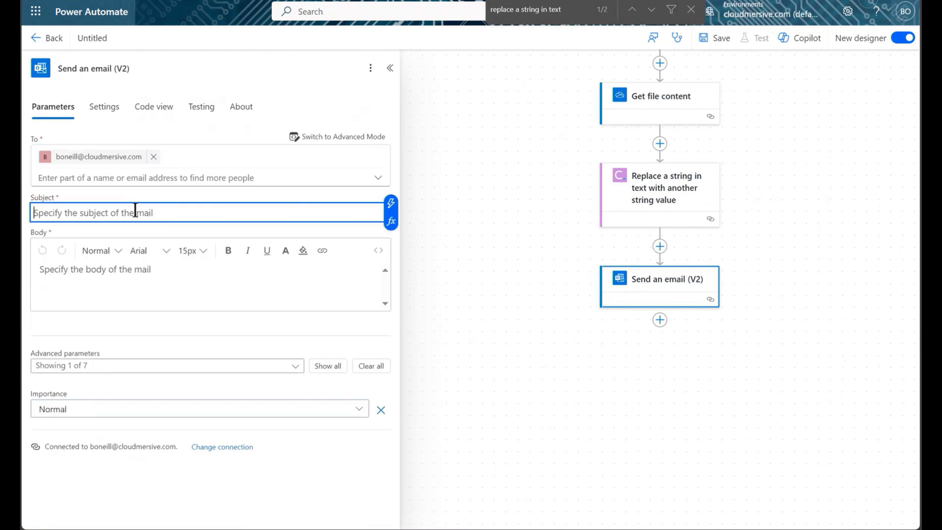
{"action": "type", "text": "test email"}
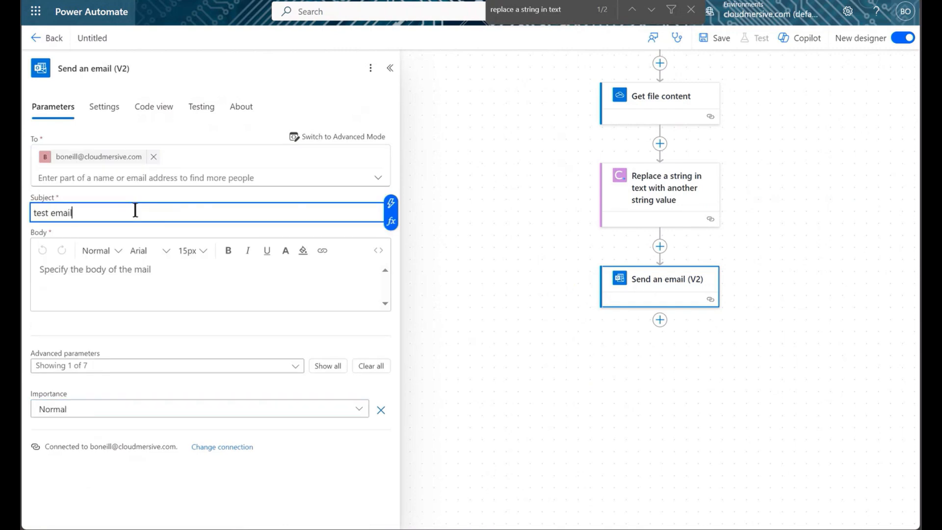
{"action": "mouse_move", "coordinate": [178, 231]}
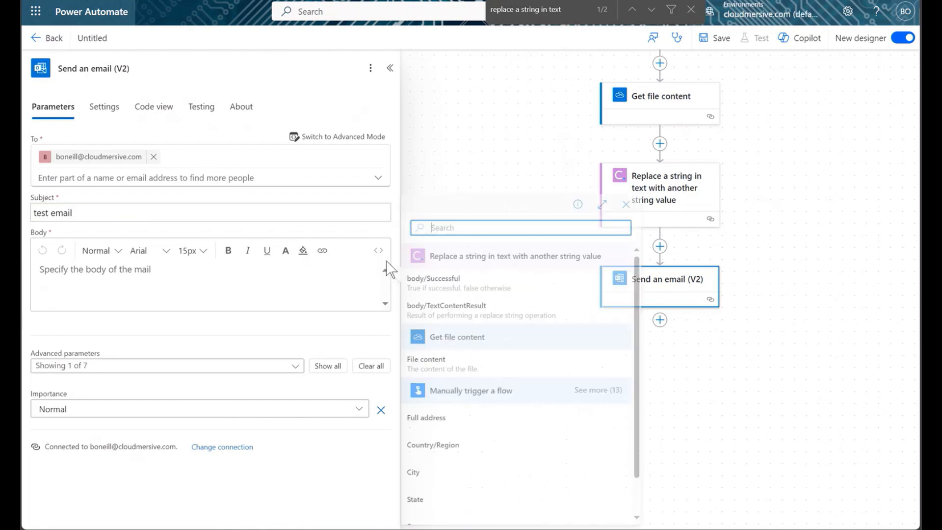
{"action": "mouse_move", "coordinate": [450, 318]}
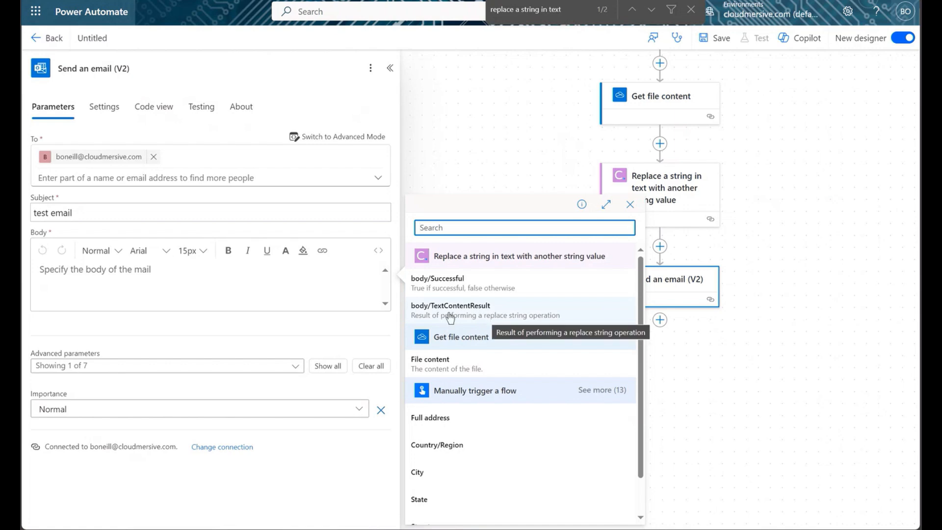
{"action": "left_click", "coordinate": [460, 305]}
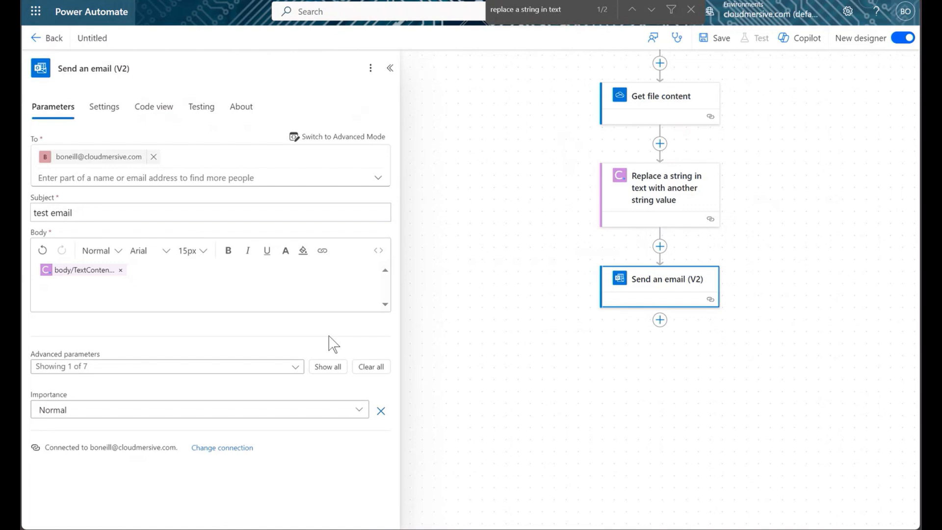
{"action": "mouse_move", "coordinate": [361, 160]}
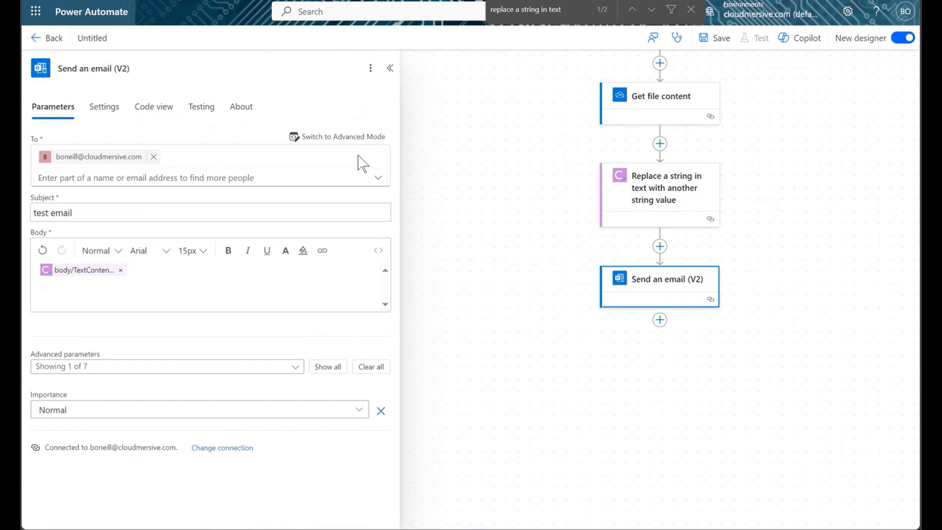
{"action": "left_click", "coordinate": [389, 68]}
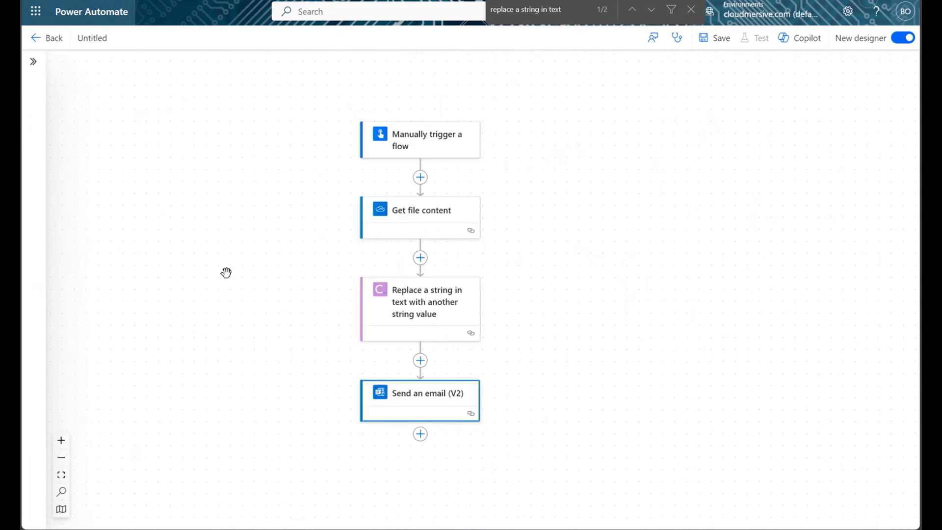
Test-run the flow with Recipient Name 'Bruce Wayne'.
{"action": "left_click", "coordinate": [719, 38]}
{"action": "type", "text": "B"}
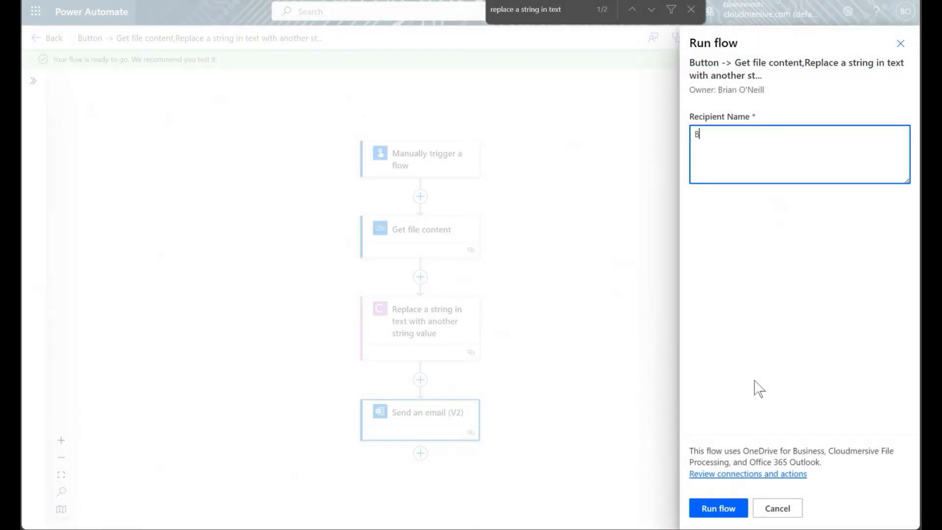
{"action": "type", "text": "ruce Wayne"}
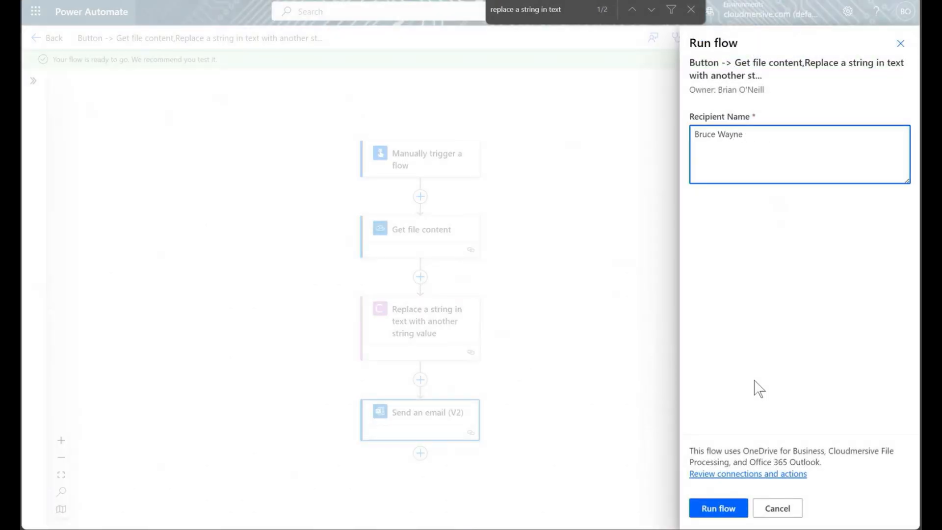
{"action": "left_click", "coordinate": [718, 508]}
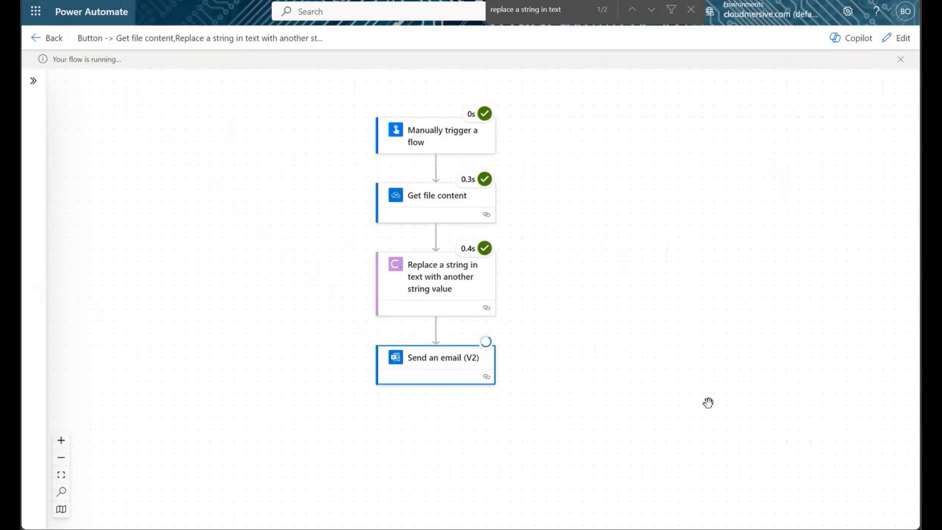
{"action": "mouse_move", "coordinate": [699, 407]}
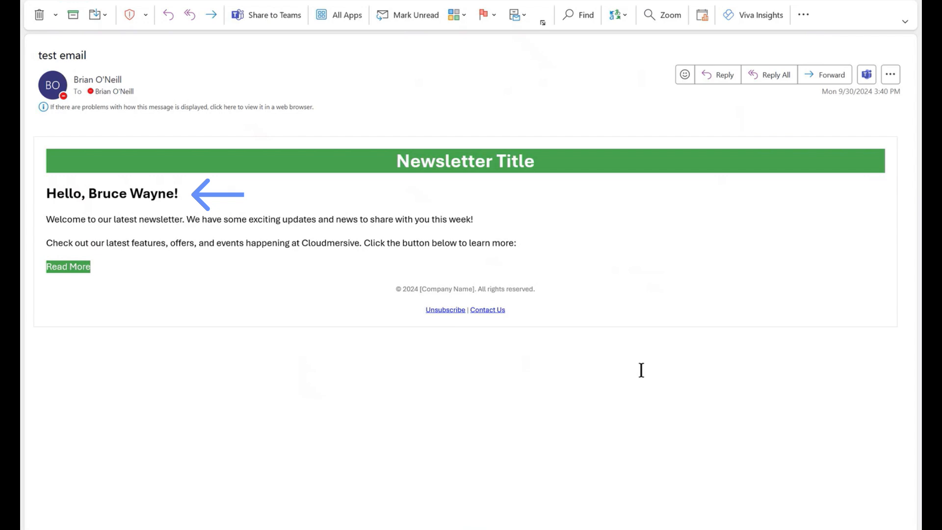
Select the name 'Bruce Wayne' in the test email's 'Hello, Bruce Wayne!' greeting.
{"action": "double_click", "coordinate": [109, 194]}
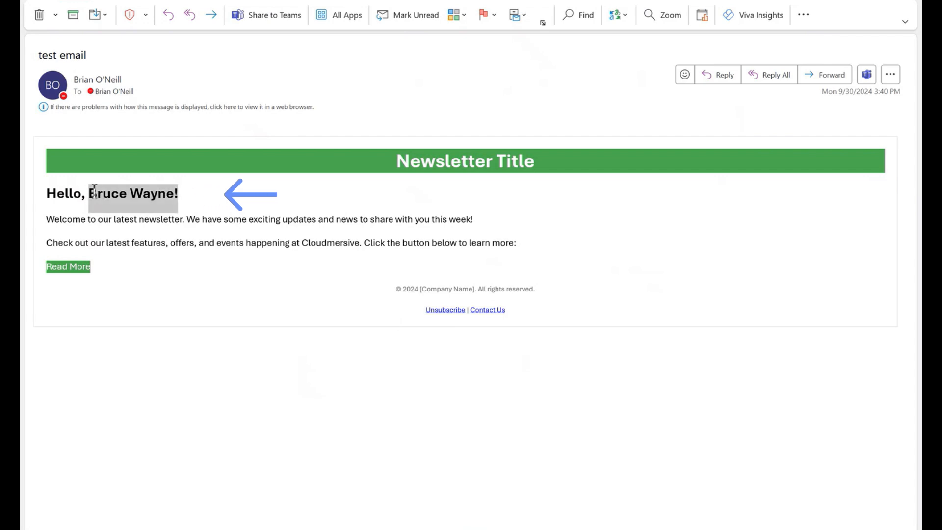